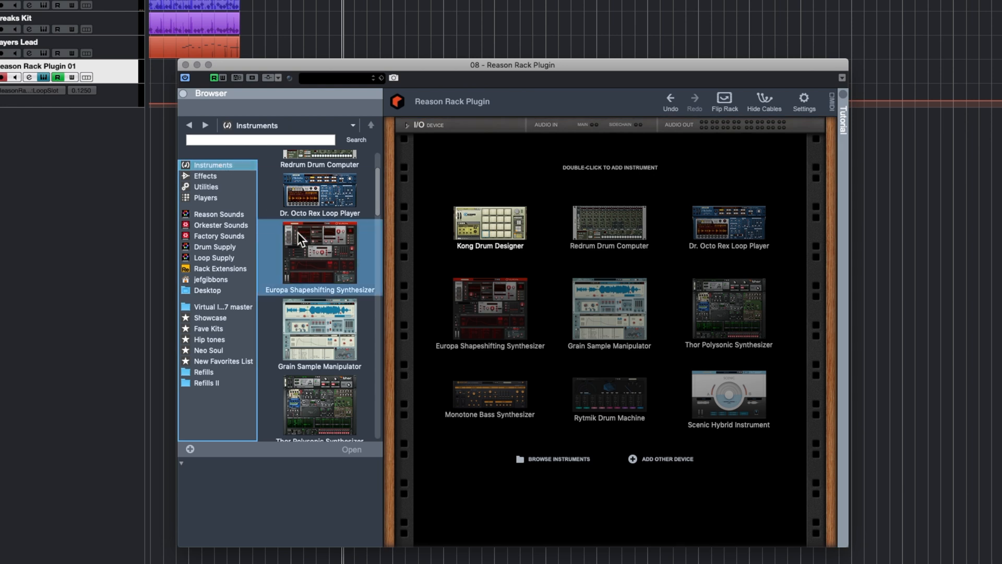
Scroll the browser list up and down to view built-in effects like The Echo and Scream 4
scroll(up, 3)
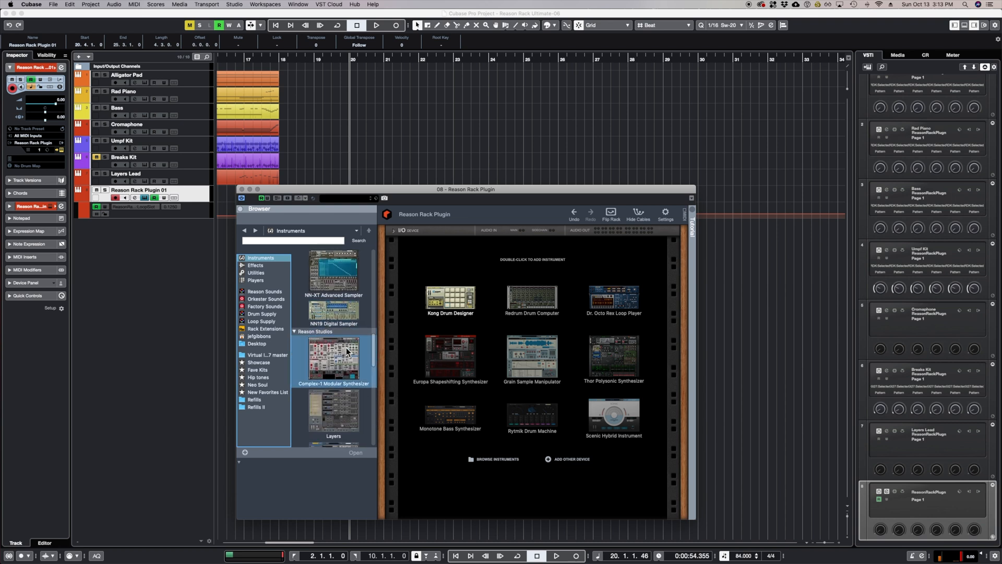
scroll(down, 3)
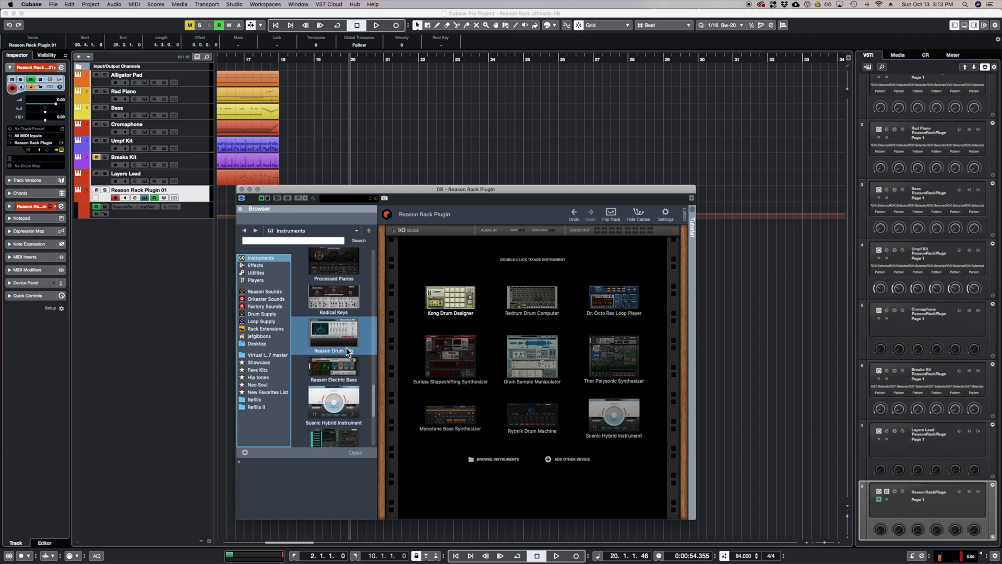
scroll(up, 3)
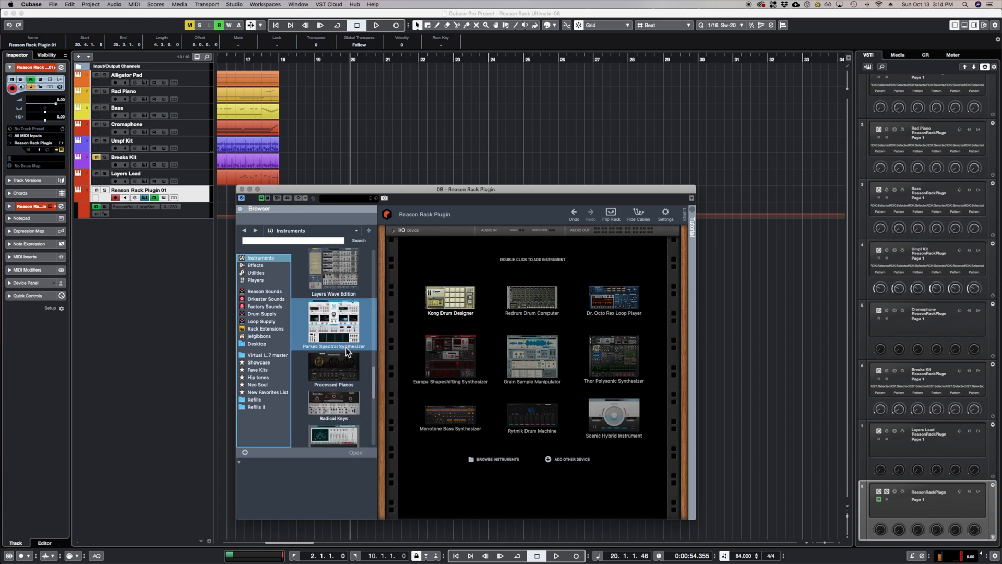
scroll(down, 3)
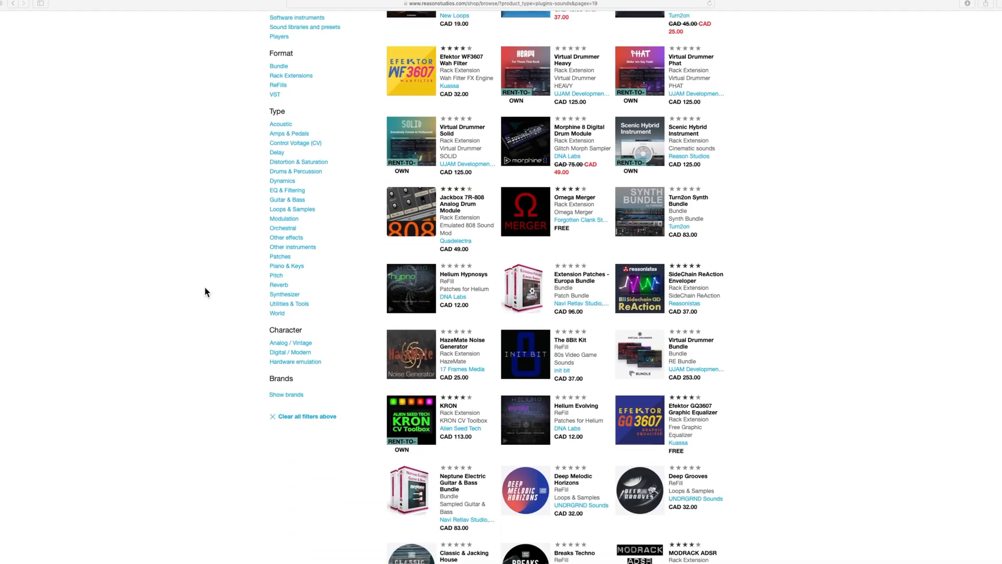
scroll(down, 3)
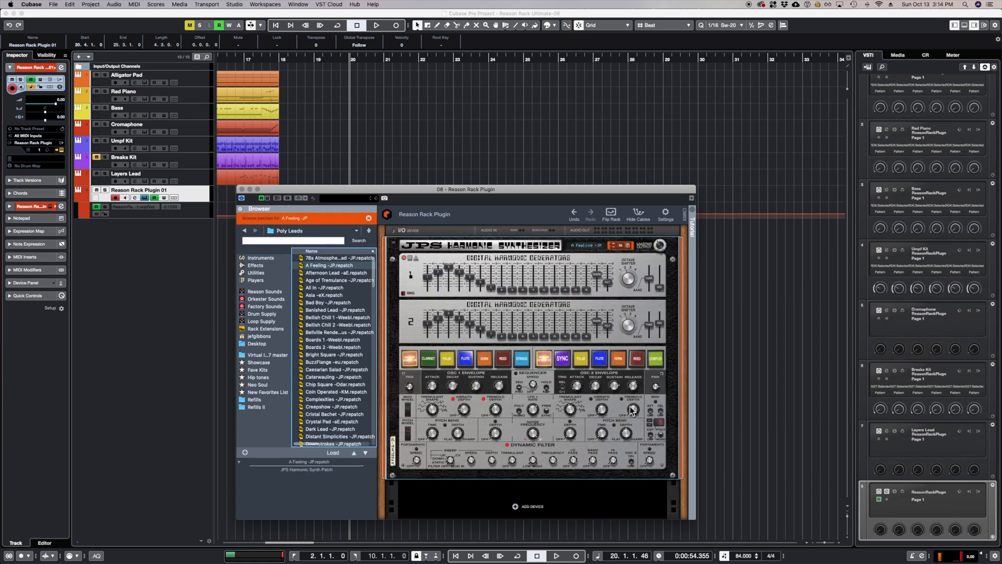
mouse_move(461, 251)
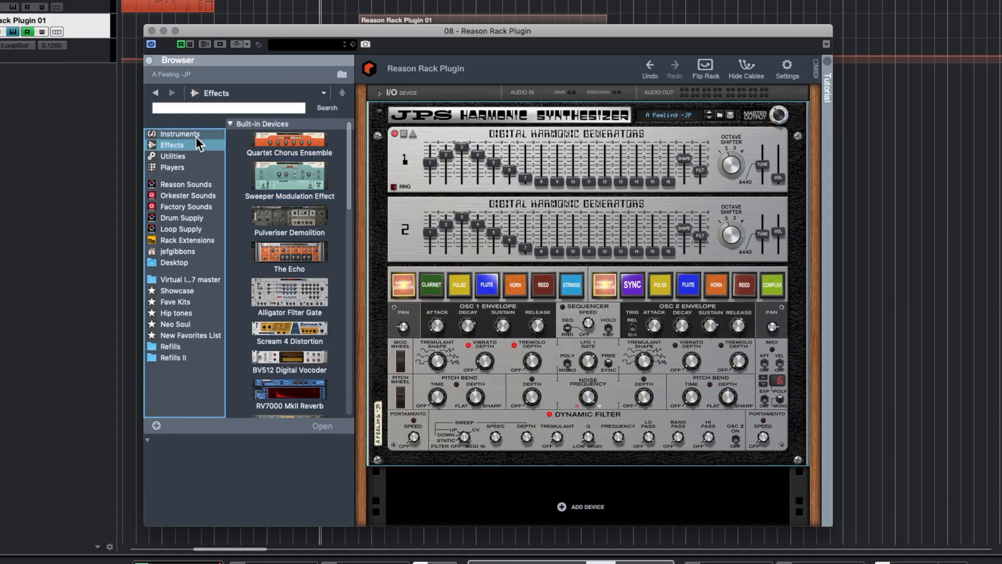
Show built-in Instruments and load Europa Shapeshifting Synthesizer with Friendly Keys over the JPS synth
click(182, 134)
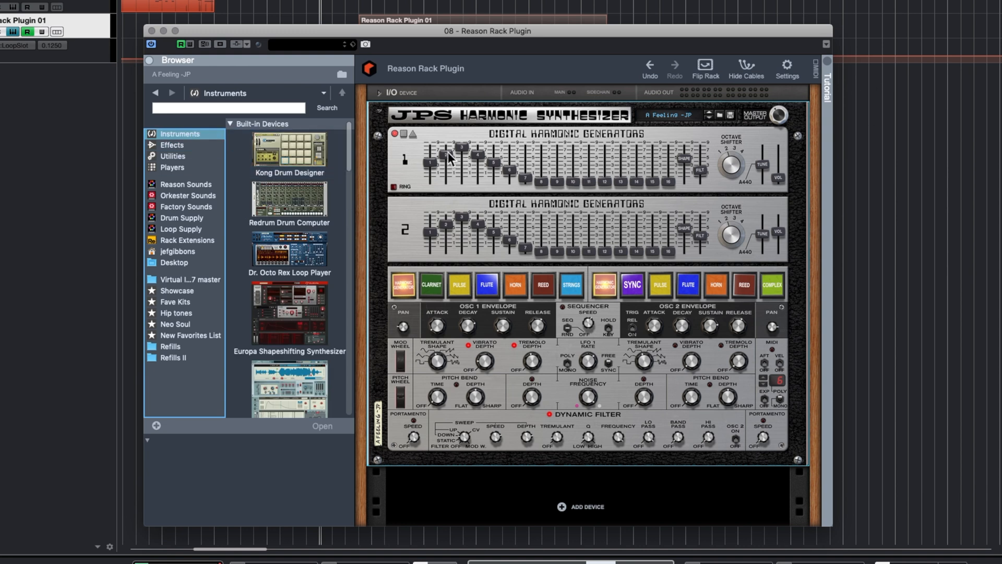
mouse_move(677, 174)
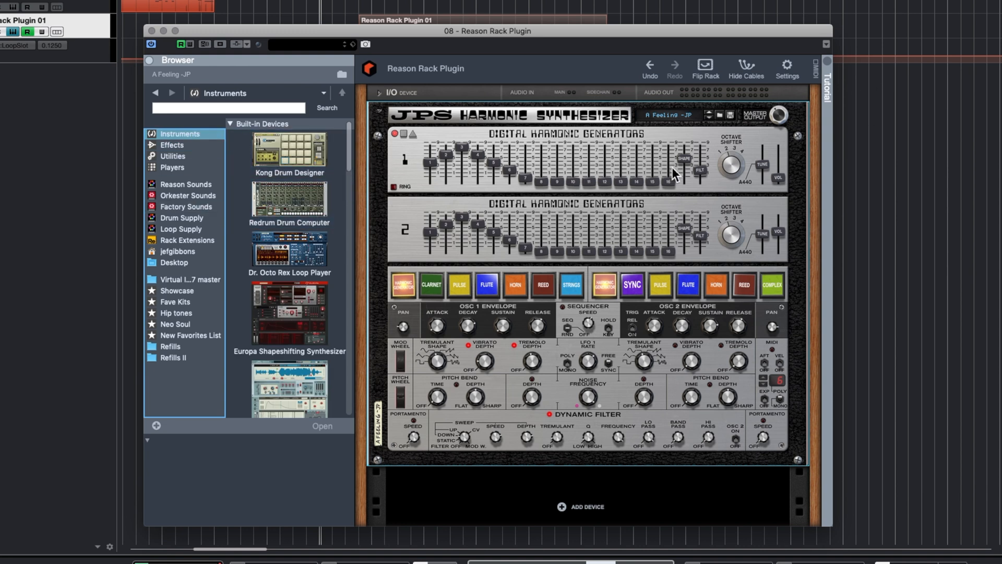
mouse_move(553, 251)
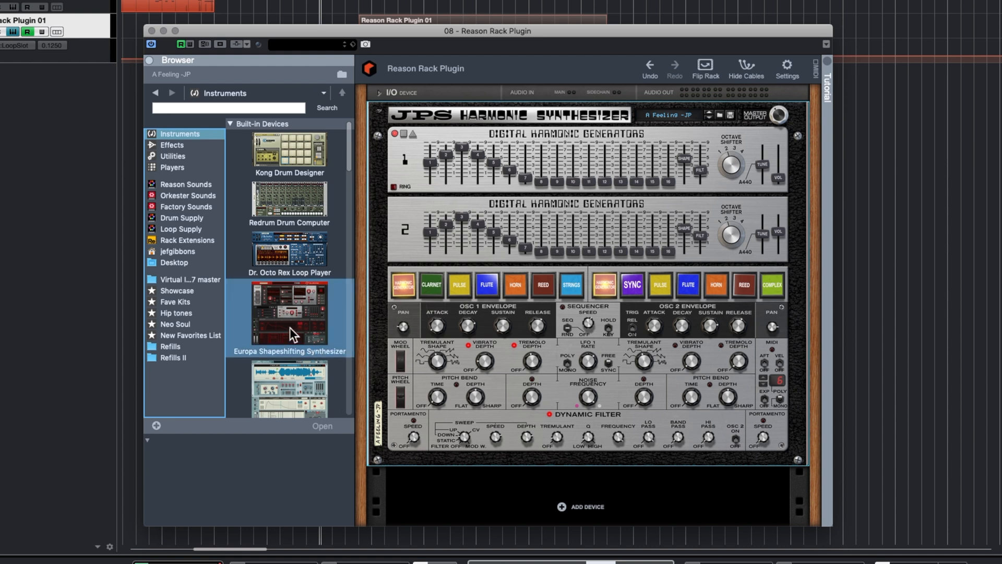
double_click(289, 313)
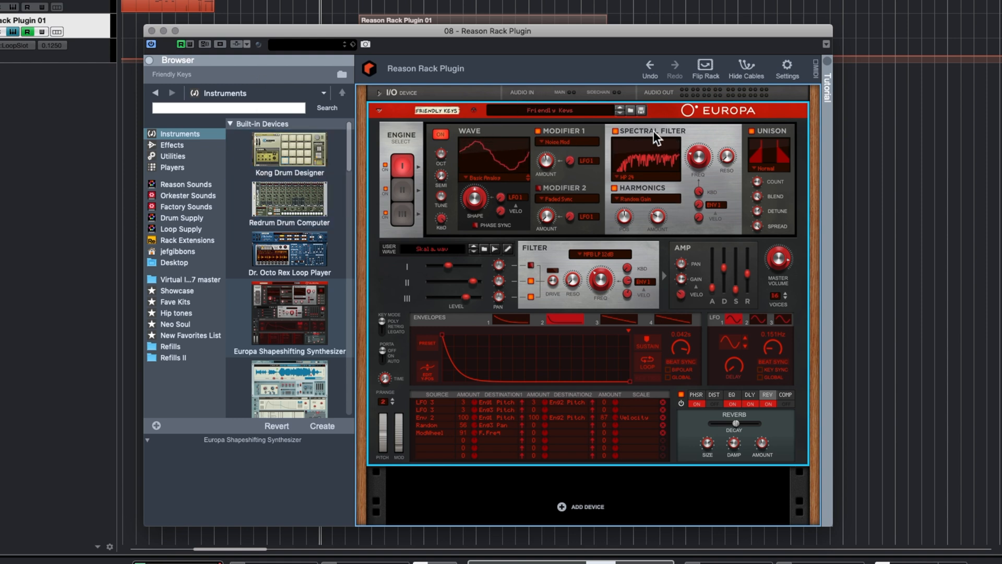
Browse Europa's patch list, select Eighties Hybrid Chorus, then go up to the top-level patch folders
click(629, 111)
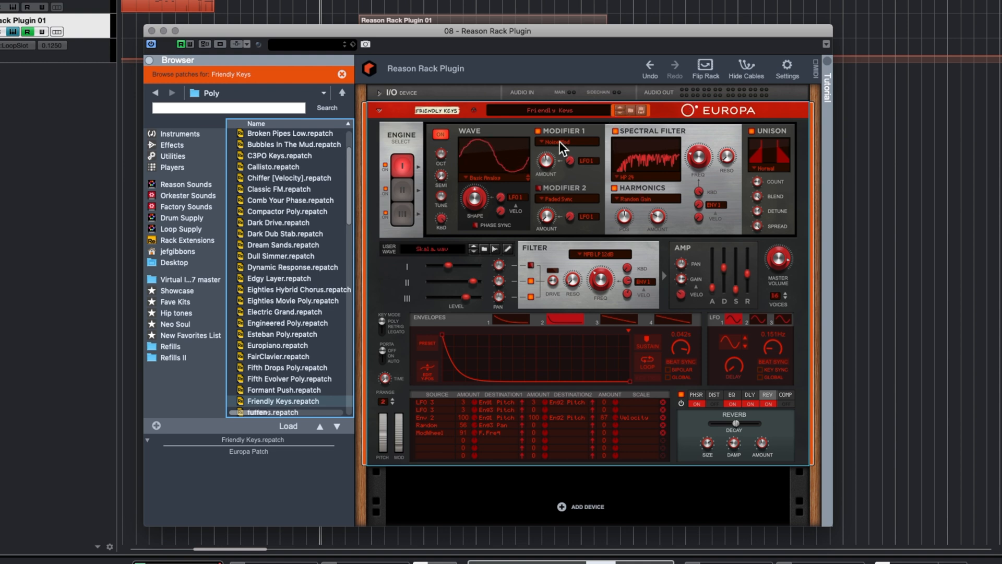
click(298, 290)
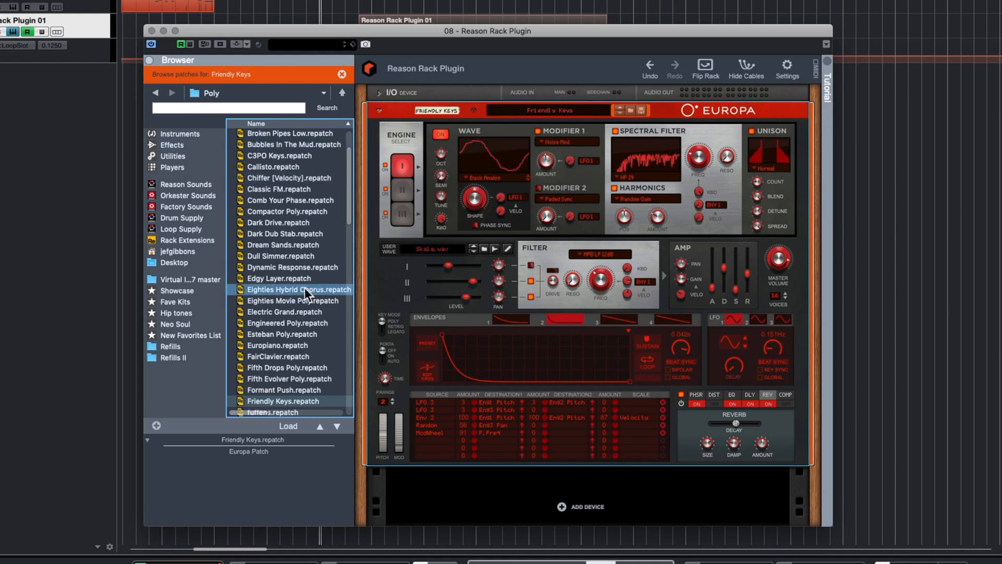
scroll(up, 3)
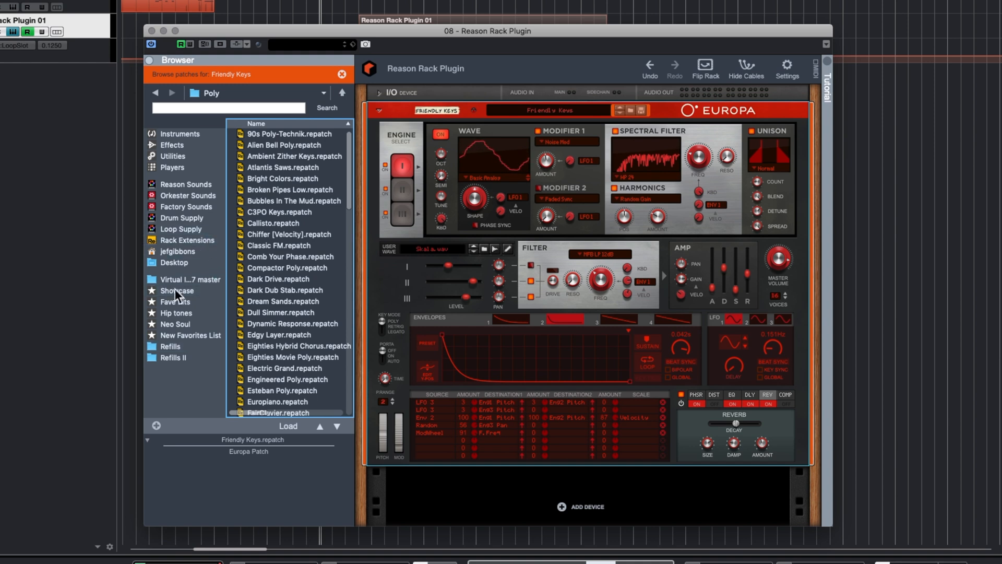
click(290, 256)
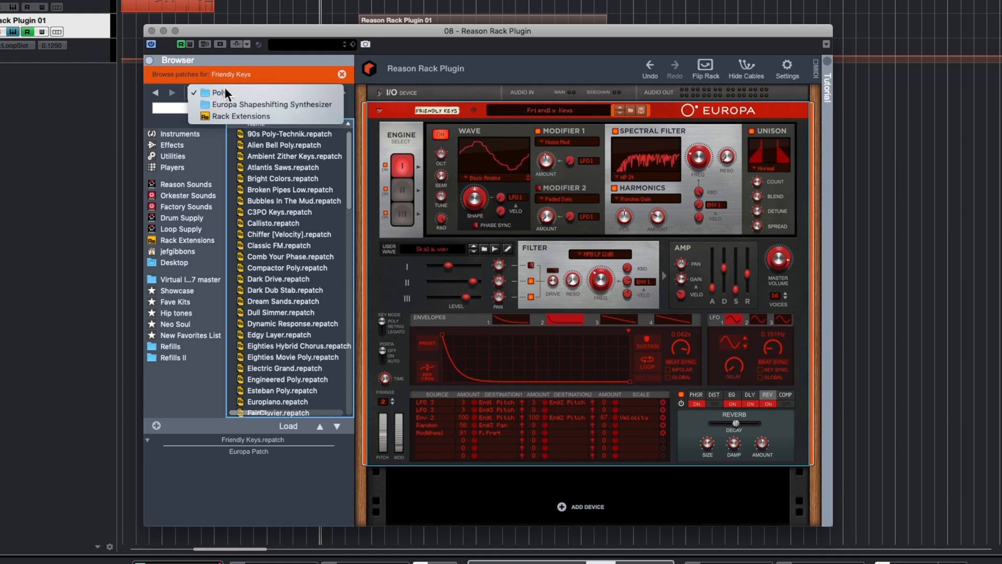
click(272, 103)
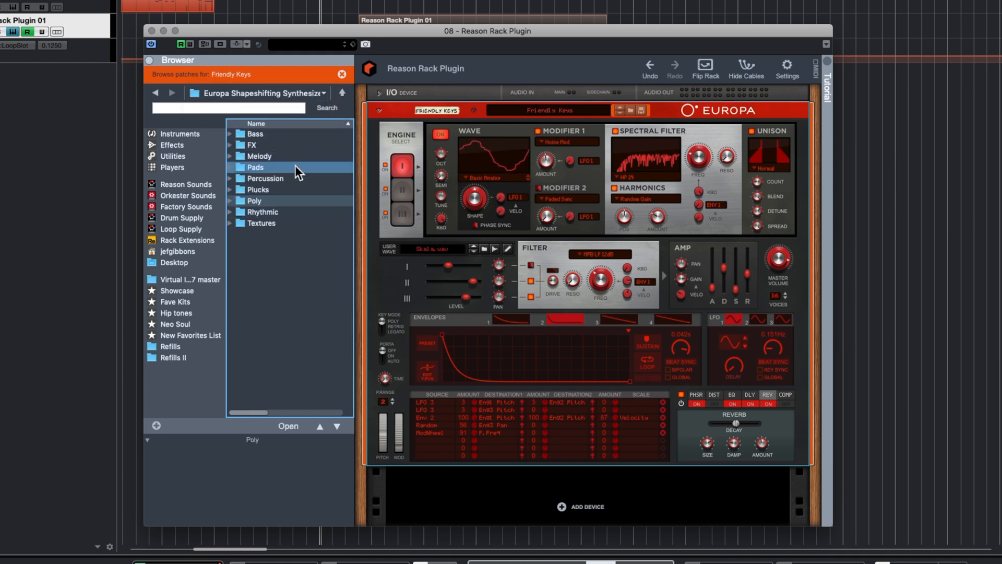